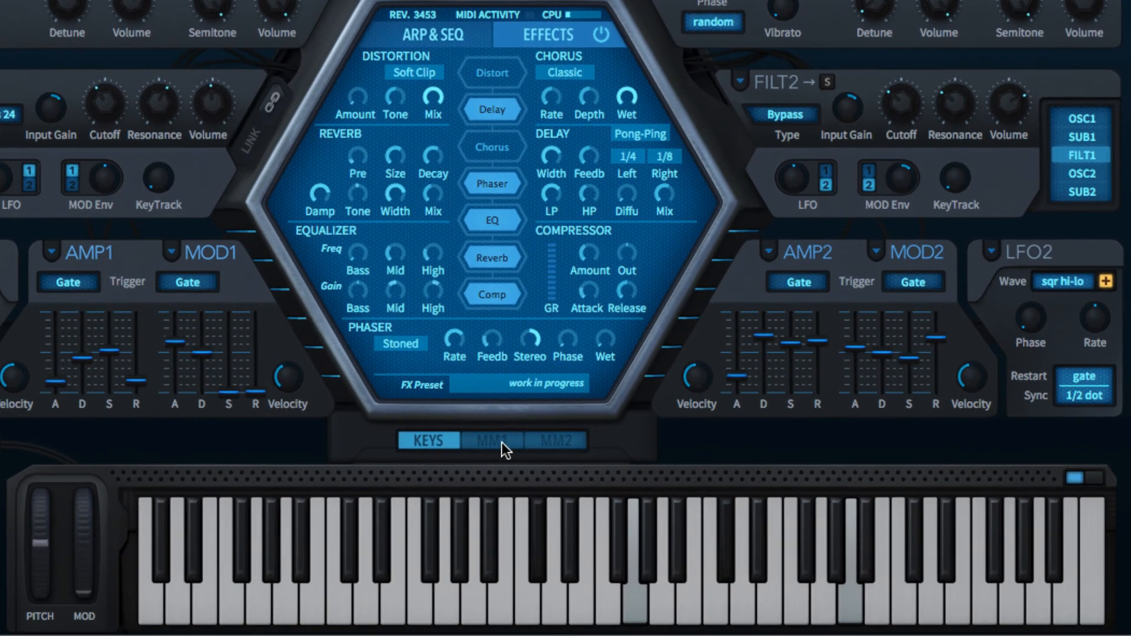
Step: Show the MM1 matrix page with slots 01–06, after a brief look at MM2
{"action": "left_click", "coordinate": [491, 441]}
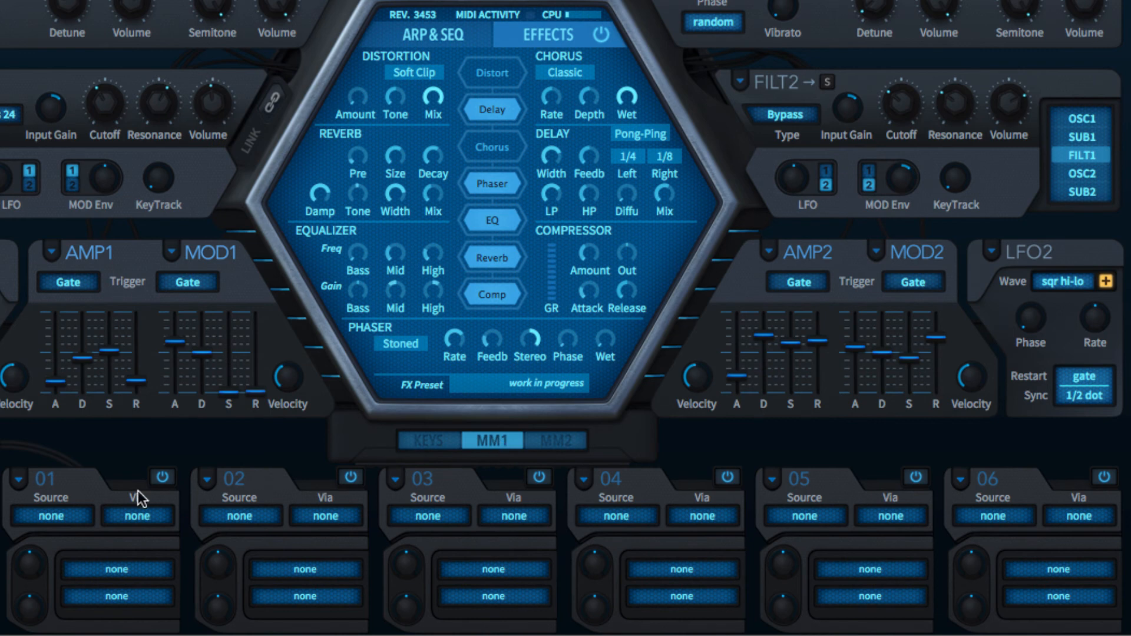
{"action": "mouse_move", "coordinate": [926, 495]}
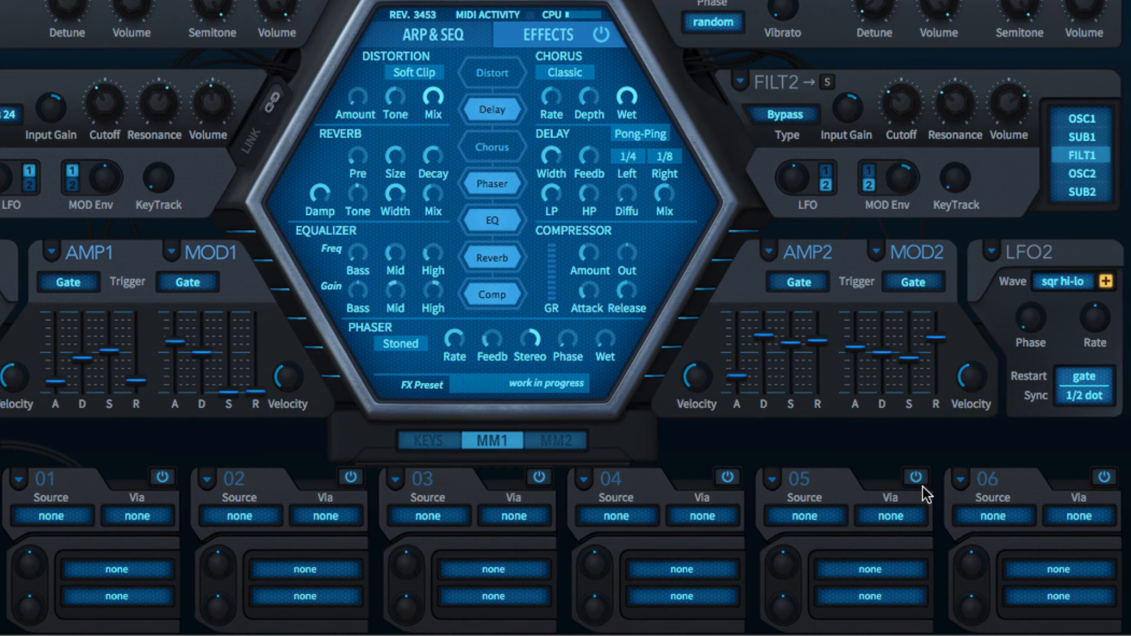
{"action": "left_click", "coordinate": [556, 441]}
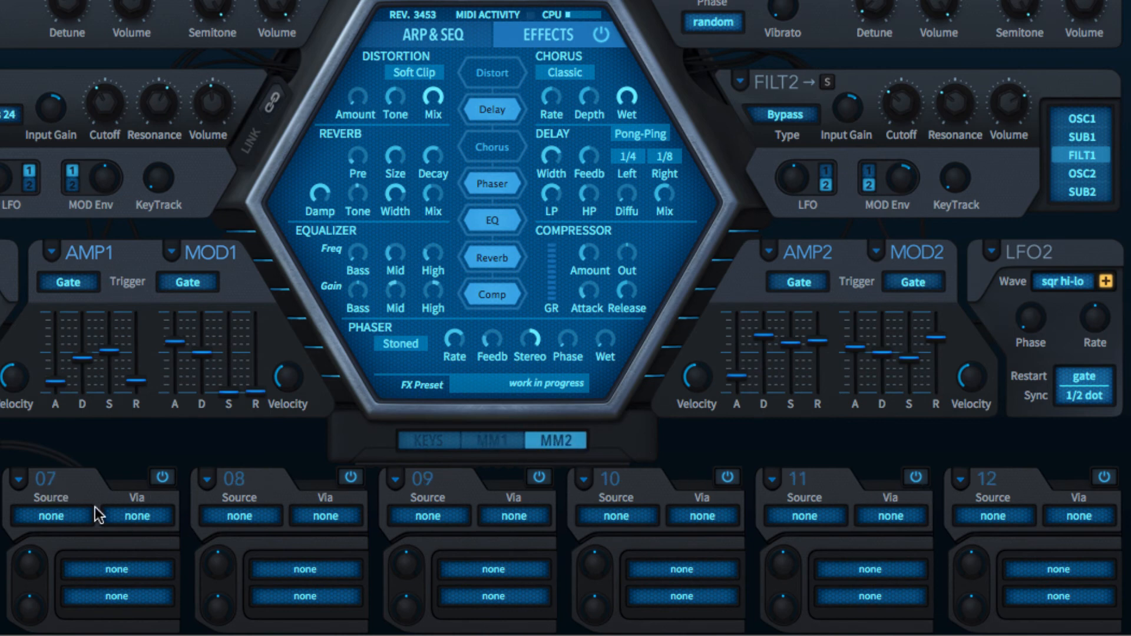
{"action": "mouse_move", "coordinate": [503, 446]}
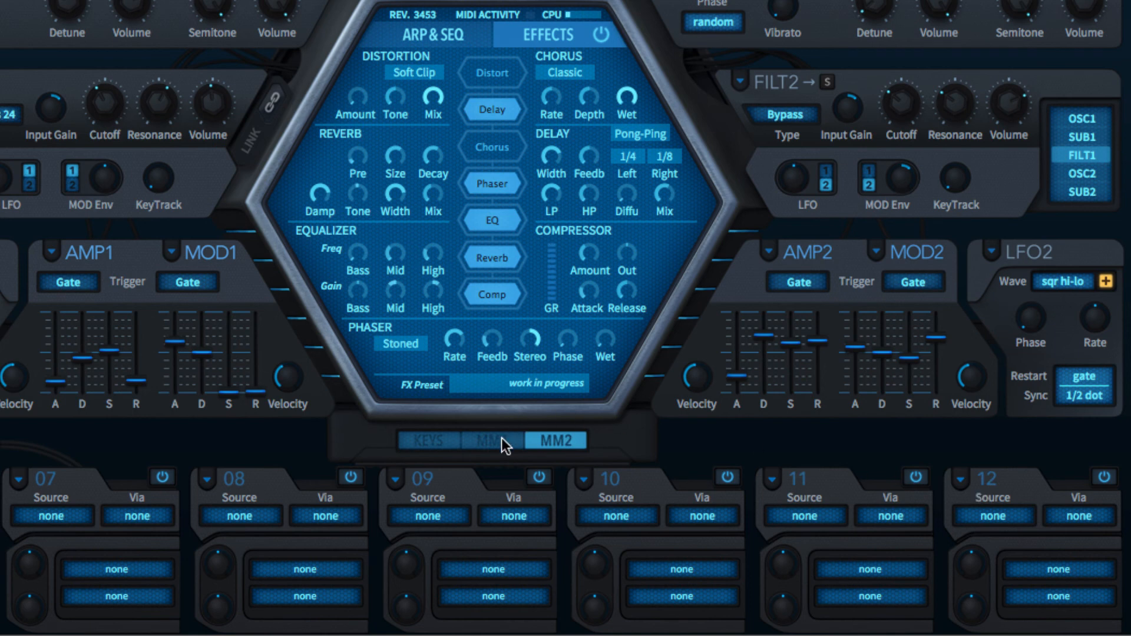
{"action": "left_click", "coordinate": [492, 440]}
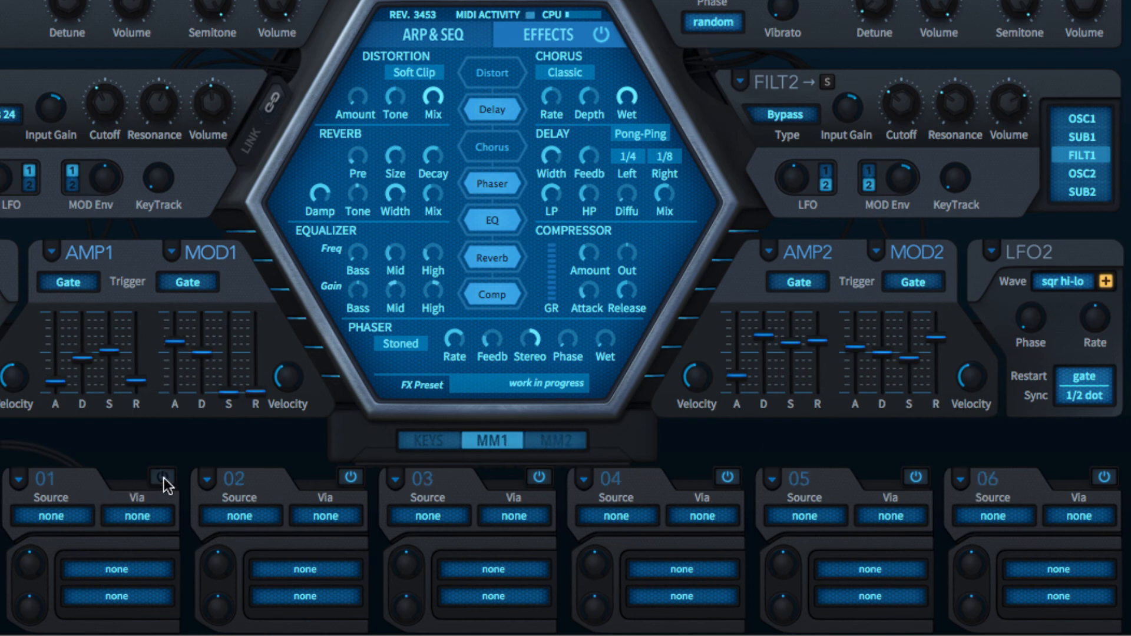
{"action": "mouse_move", "coordinate": [396, 491]}
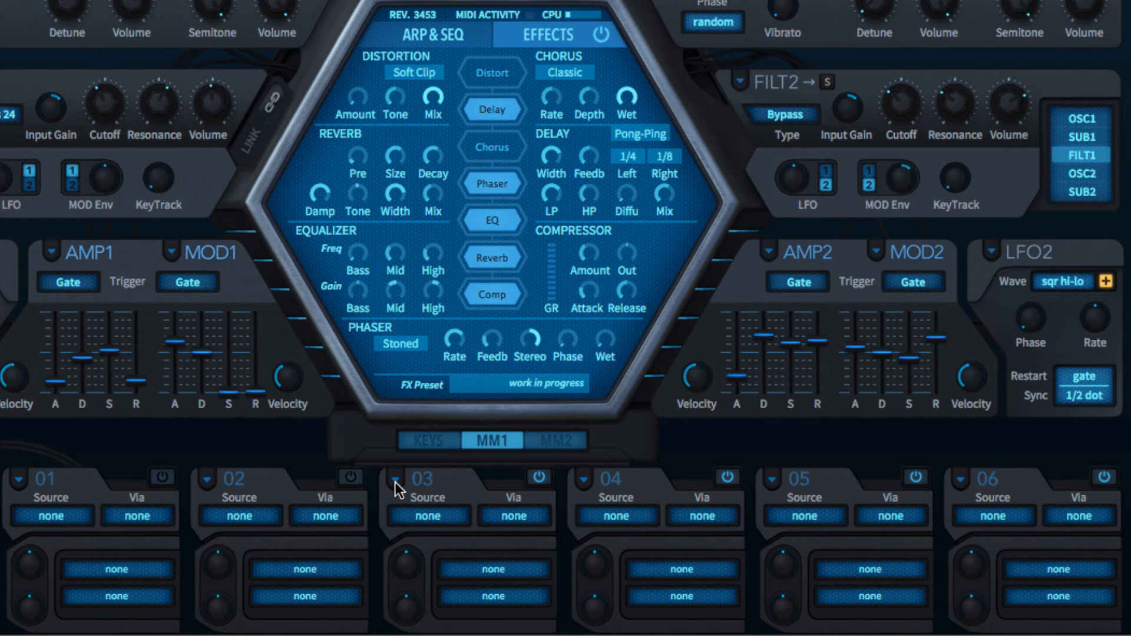
{"action": "mouse_move", "coordinate": [159, 566]}
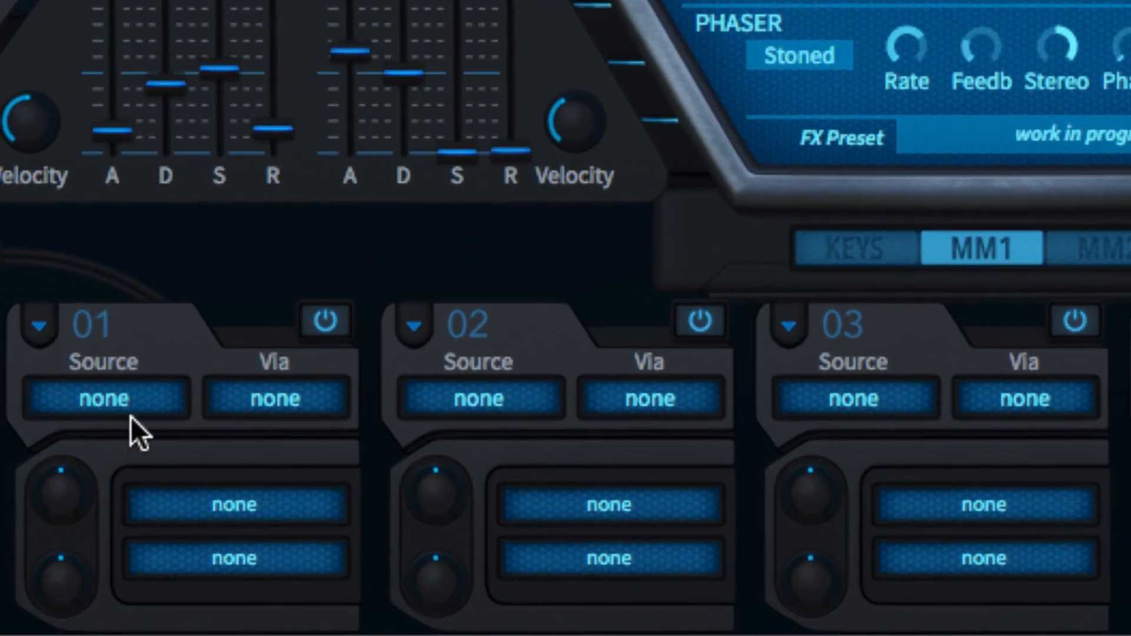
{"action": "mouse_move", "coordinate": [277, 602]}
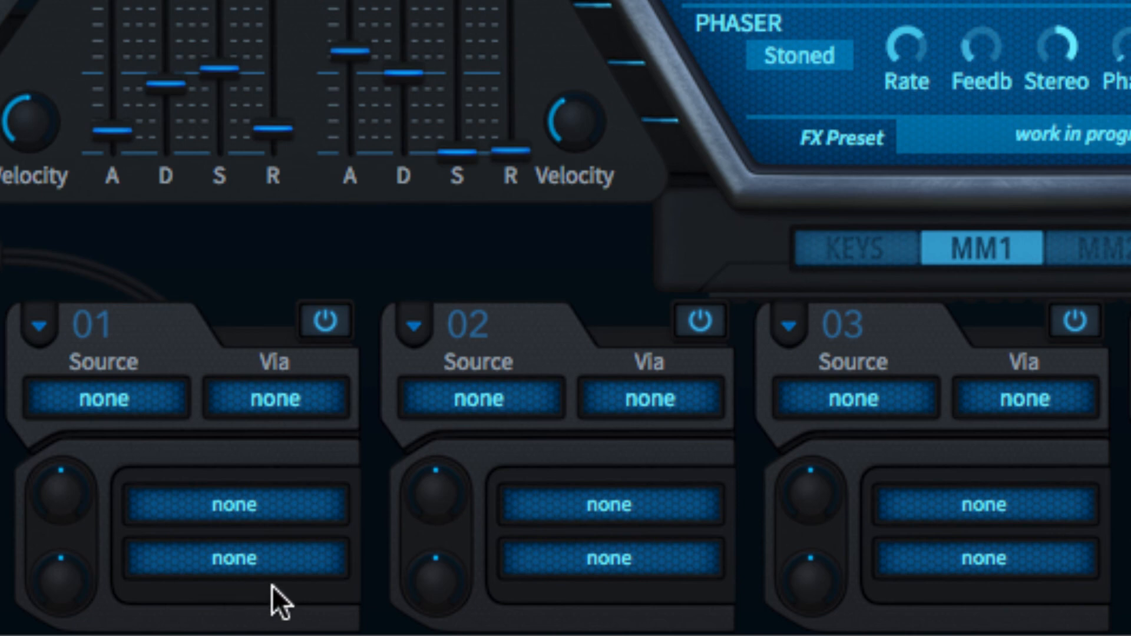
{"action": "mouse_move", "coordinate": [340, 433]}
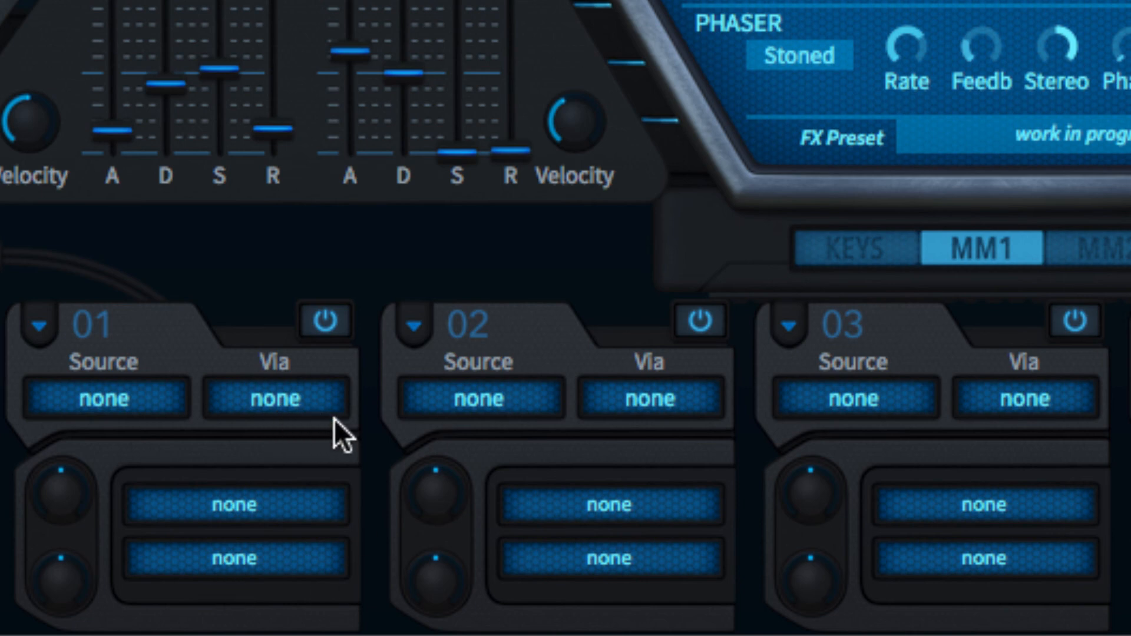
{"action": "mouse_move", "coordinate": [280, 442]}
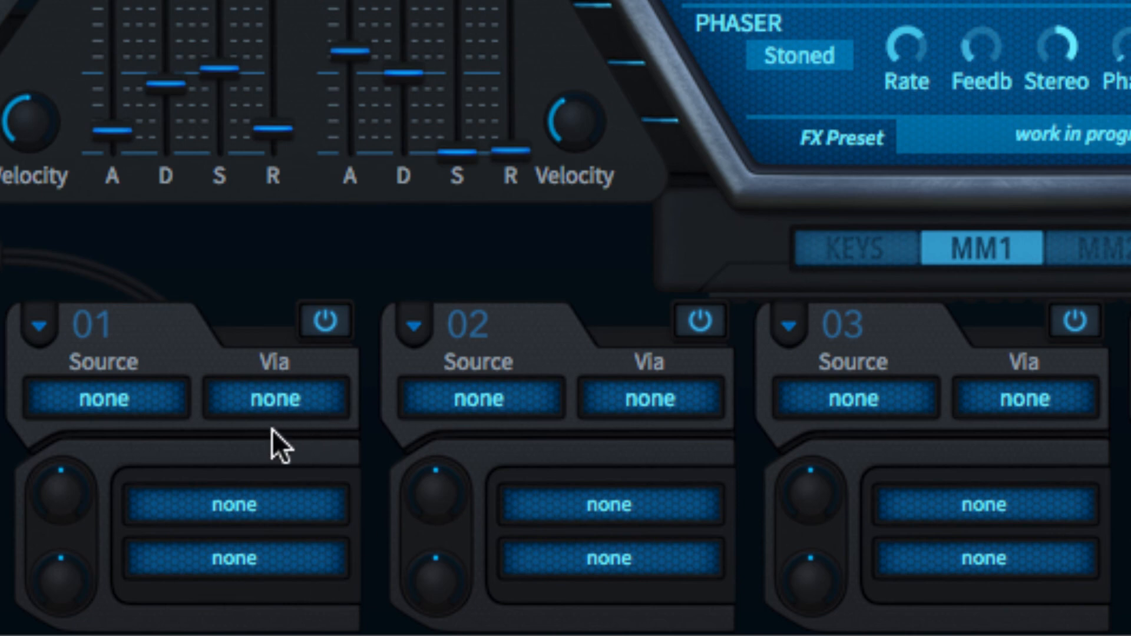
Step: Set slot 01's source to Mod1 and begin assigning its Filter1 target
{"action": "left_click", "coordinate": [105, 399]}
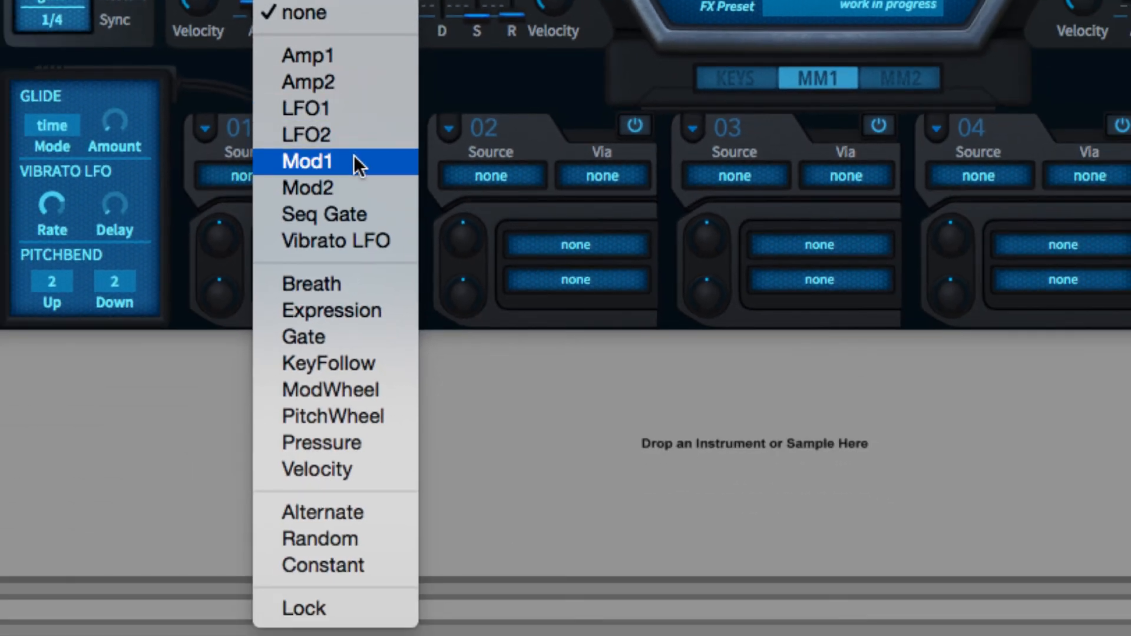
{"action": "left_click", "coordinate": [307, 161]}
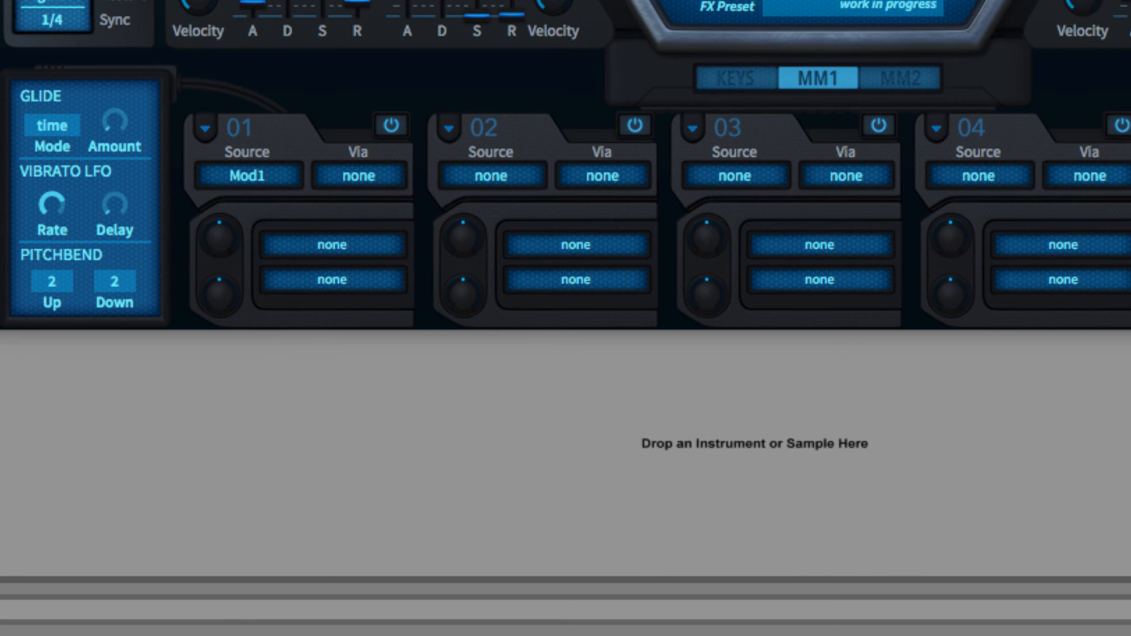
{"action": "left_click", "coordinate": [490, 175]}
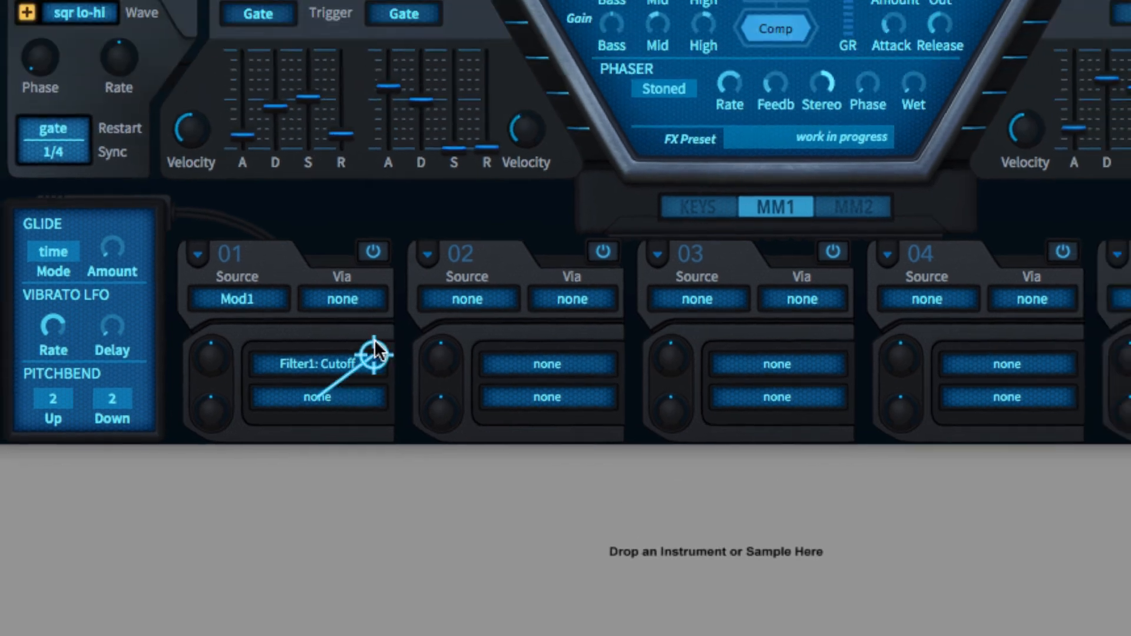
{"action": "scroll", "scroll_direction": "down", "scroll_amount": 3}
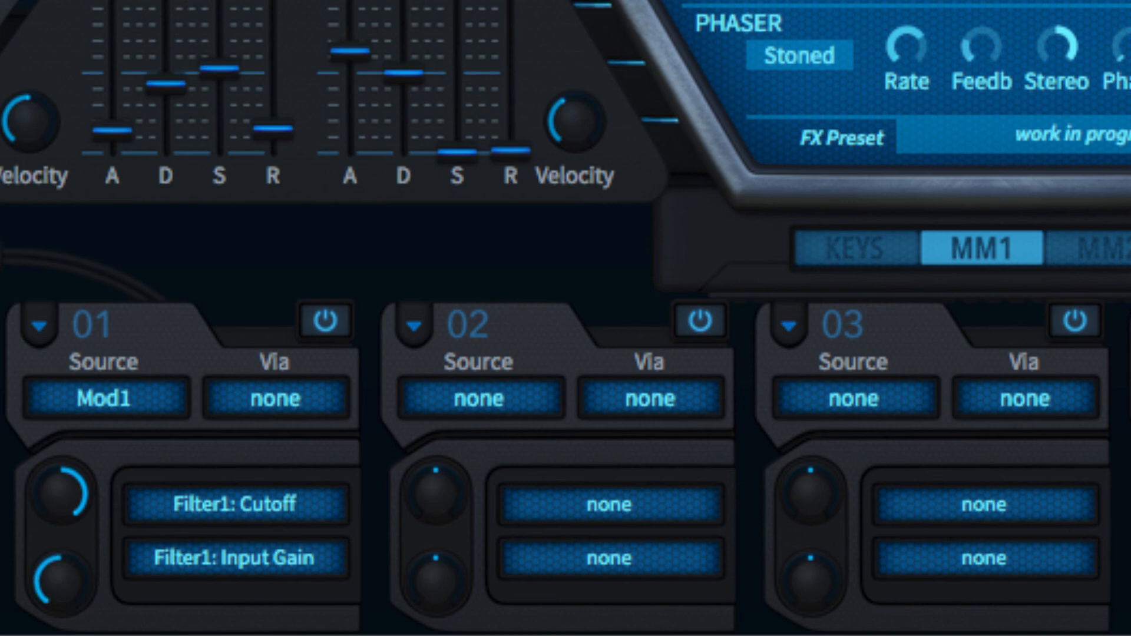
Step: Choose LFO1 as slot 01's via source
{"action": "left_click", "coordinate": [274, 399]}
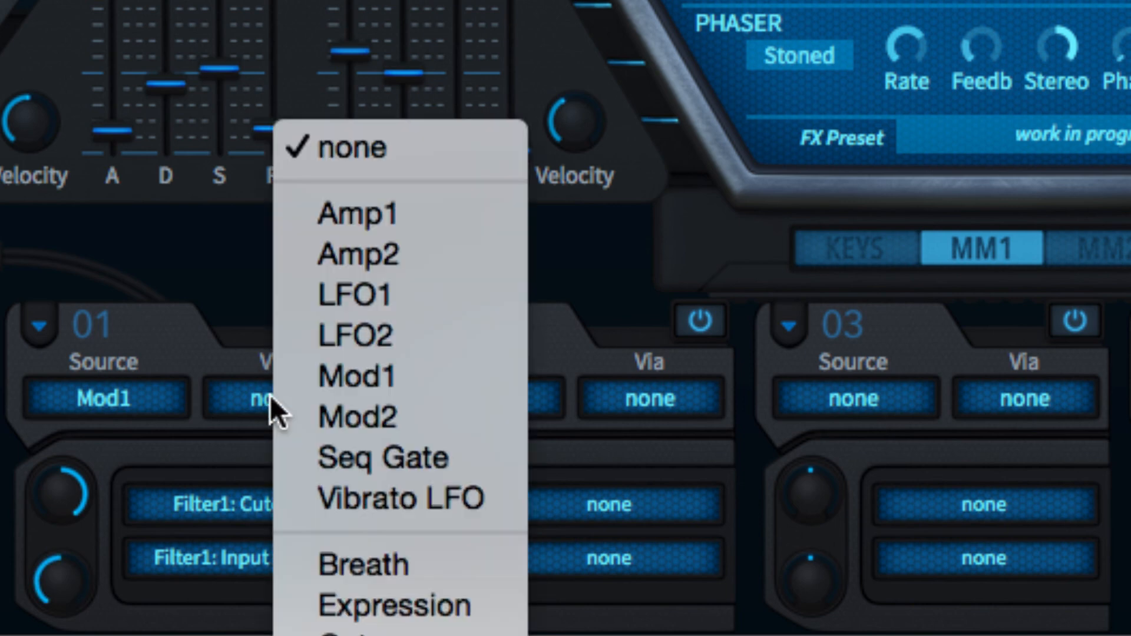
{"action": "left_click", "coordinate": [354, 295]}
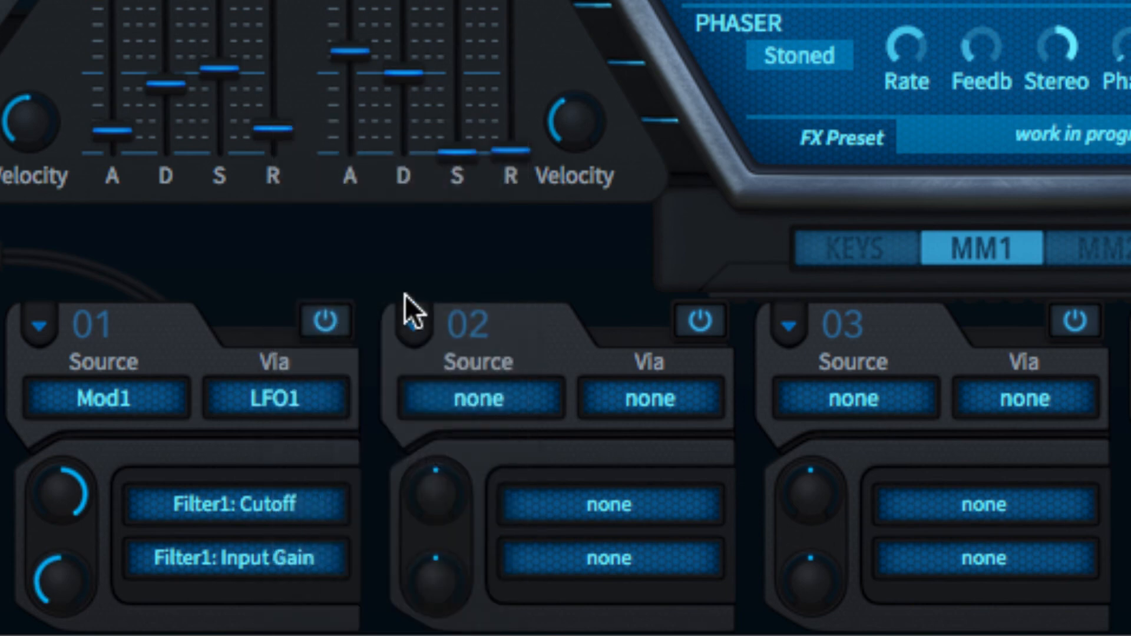
{"action": "mouse_move", "coordinate": [440, 633]}
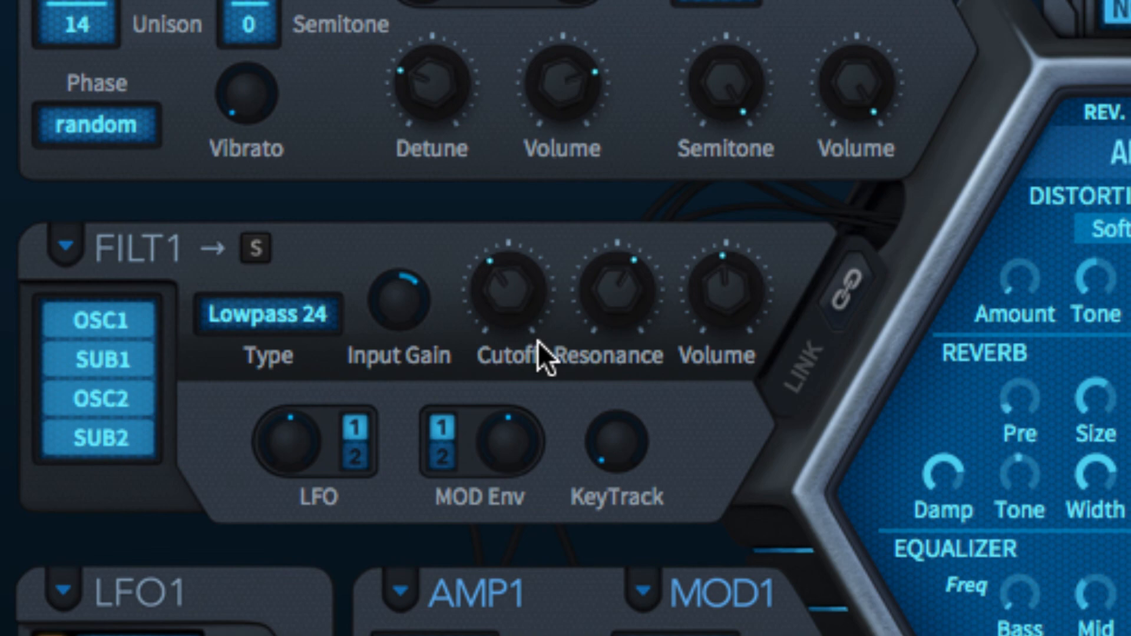
Step: Open slot 01's source list to pick Alternate
{"action": "scroll", "scroll_direction": "down", "scroll_amount": 3}
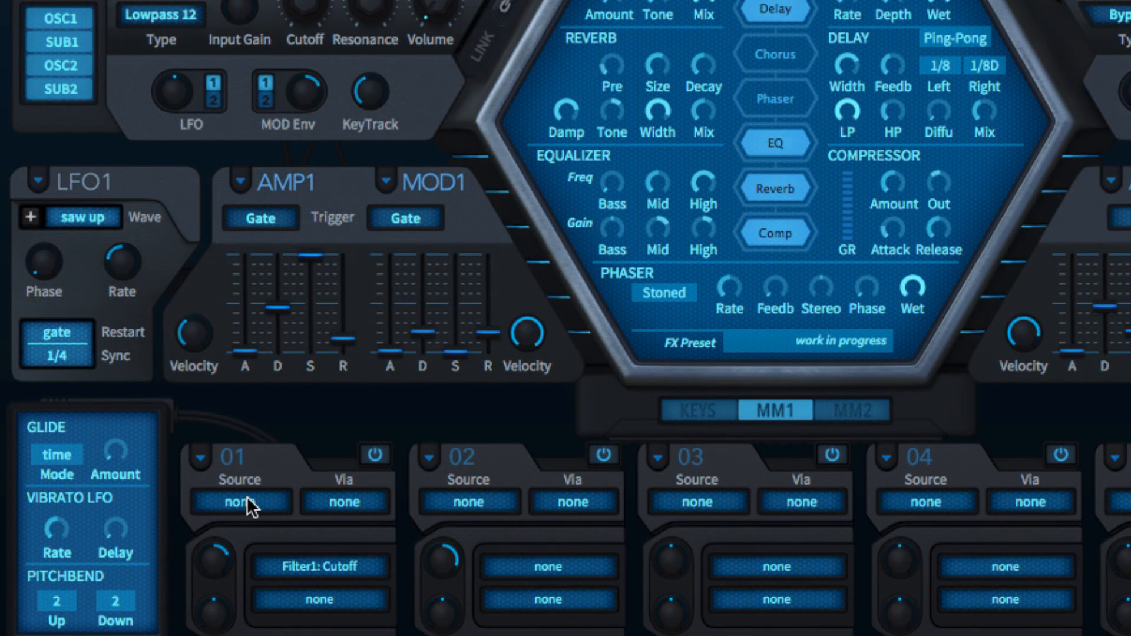
{"action": "left_click", "coordinate": [241, 502]}
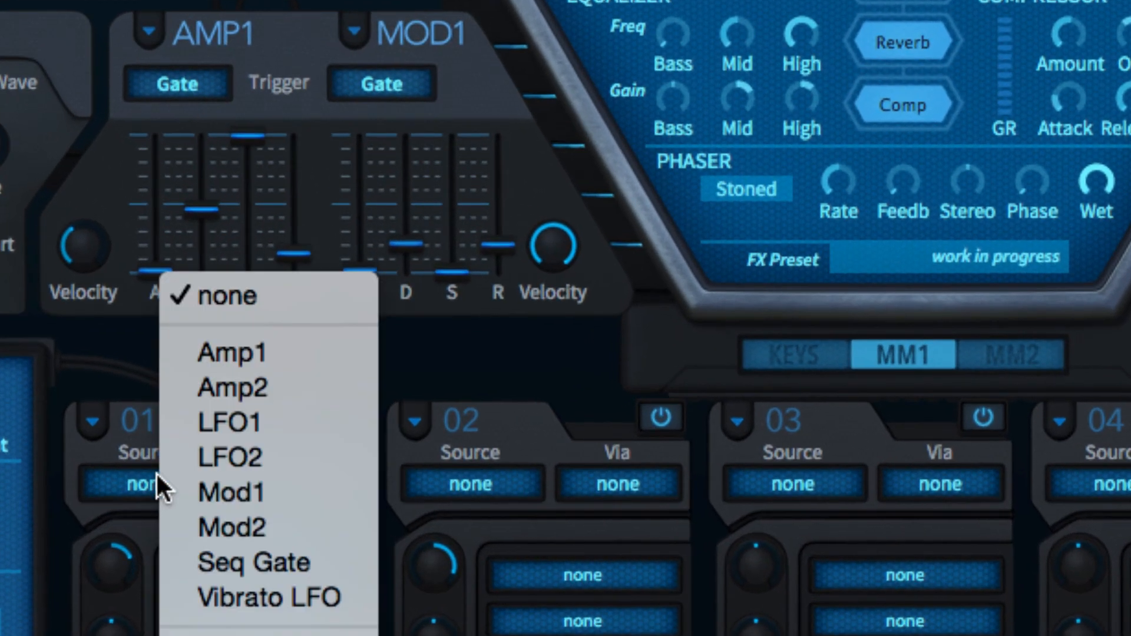
{"action": "mouse_move", "coordinate": [267, 599]}
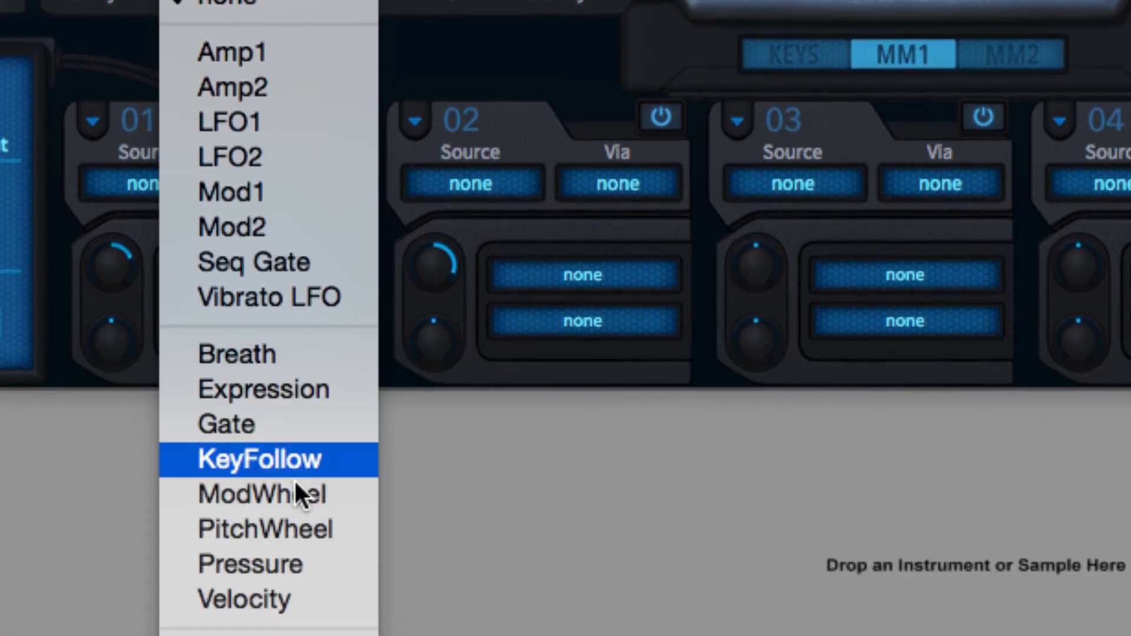
{"action": "mouse_move", "coordinate": [340, 422]}
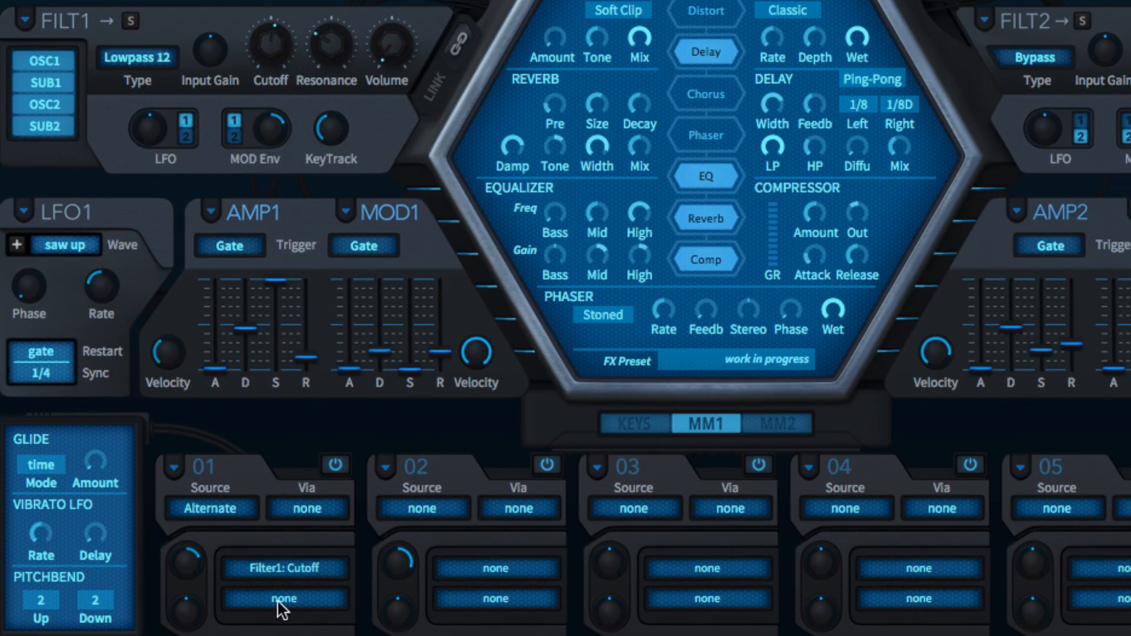
{"action": "mouse_move", "coordinate": [219, 520]}
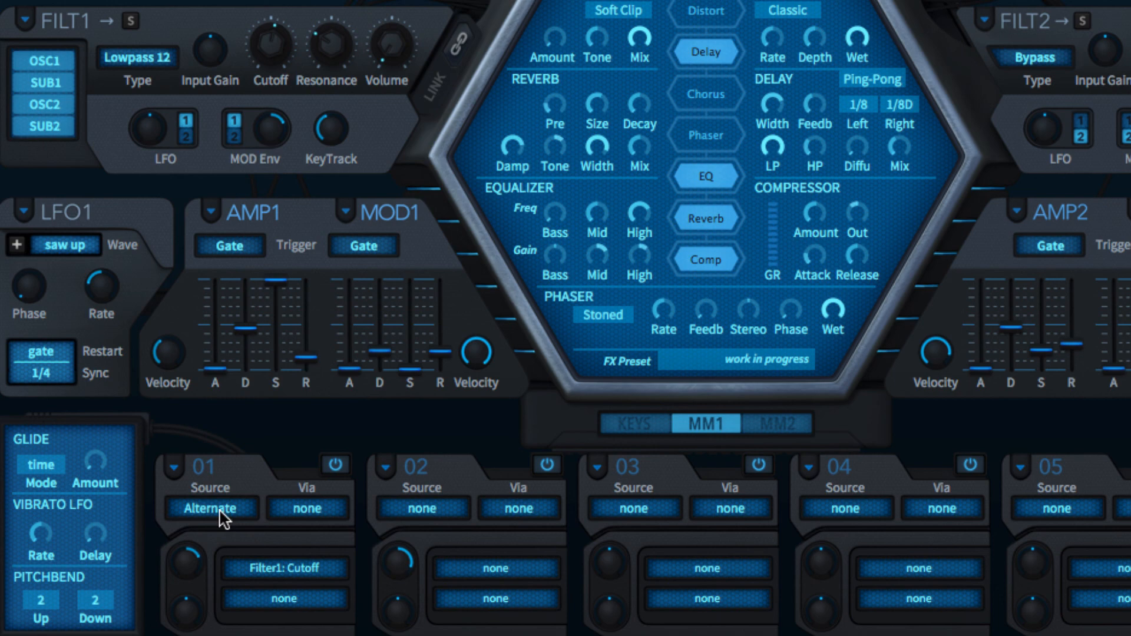
Step: Make Constant slot 01's source, selecting it twice, with Filter1 Cutoff kept as target
{"action": "left_click", "coordinate": [211, 509]}
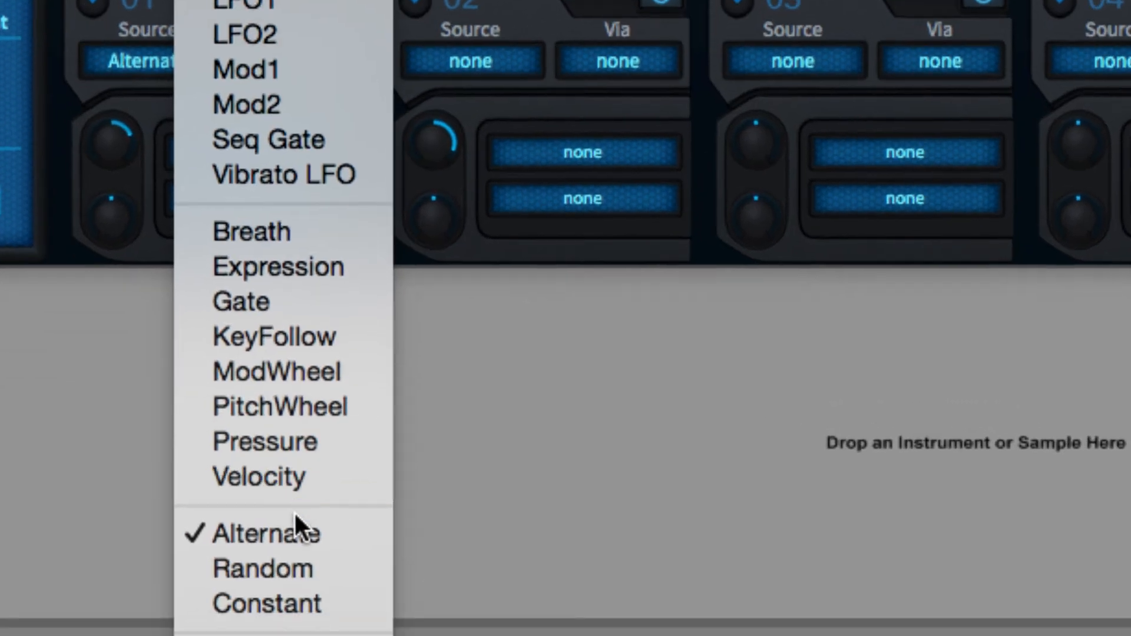
{"action": "left_click", "coordinate": [261, 569]}
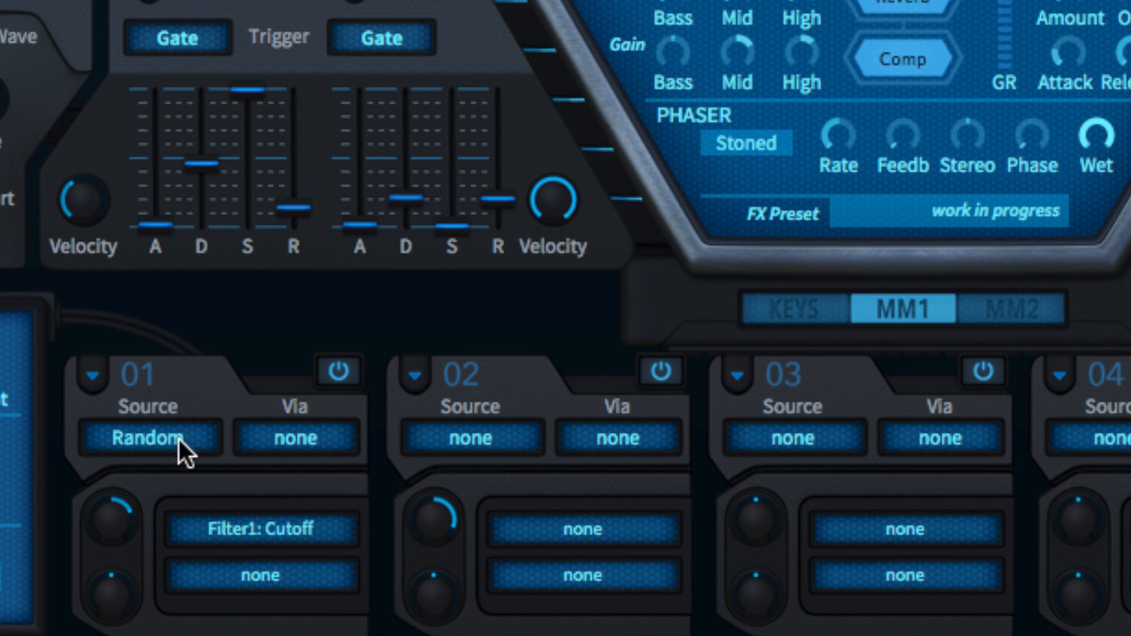
{"action": "left_click", "coordinate": [144, 438]}
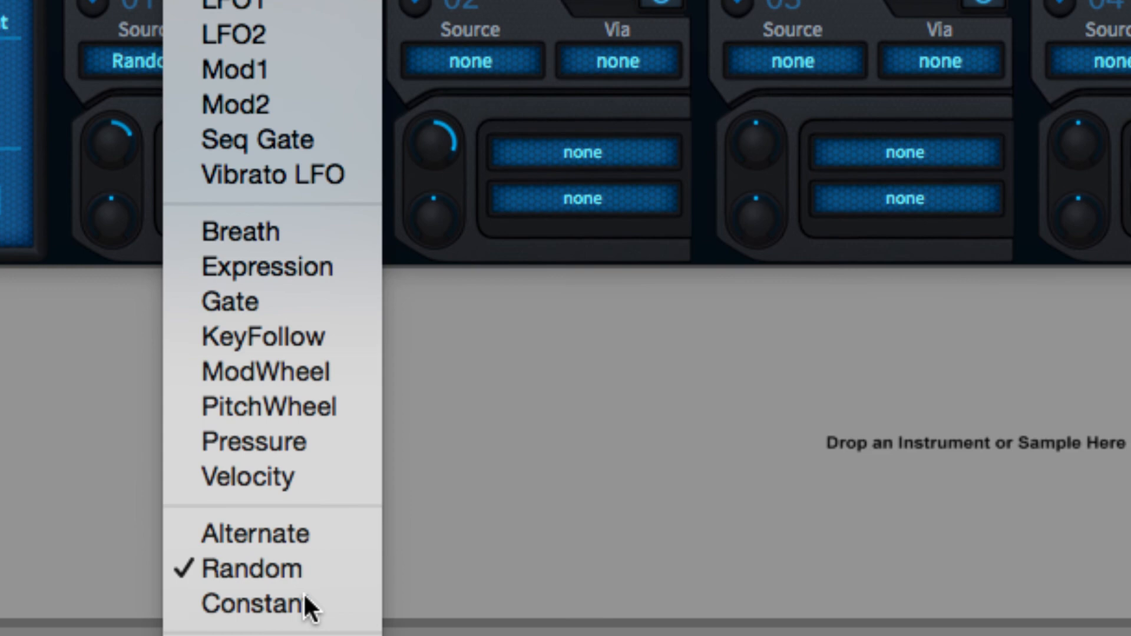
{"action": "left_click", "coordinate": [249, 604]}
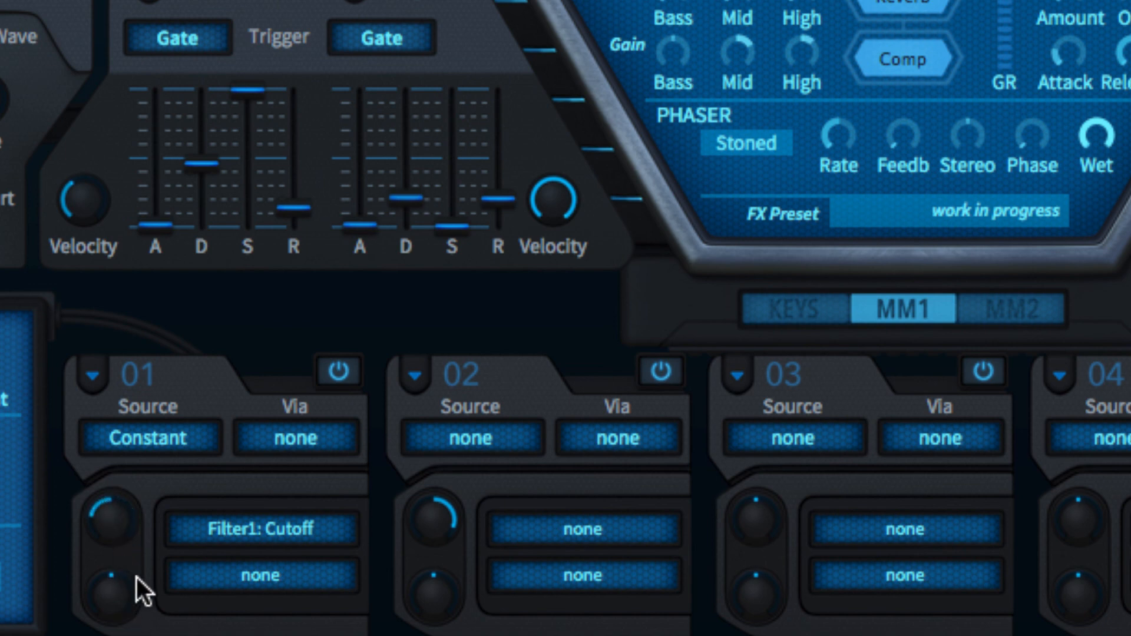
{"action": "mouse_move", "coordinate": [121, 533]}
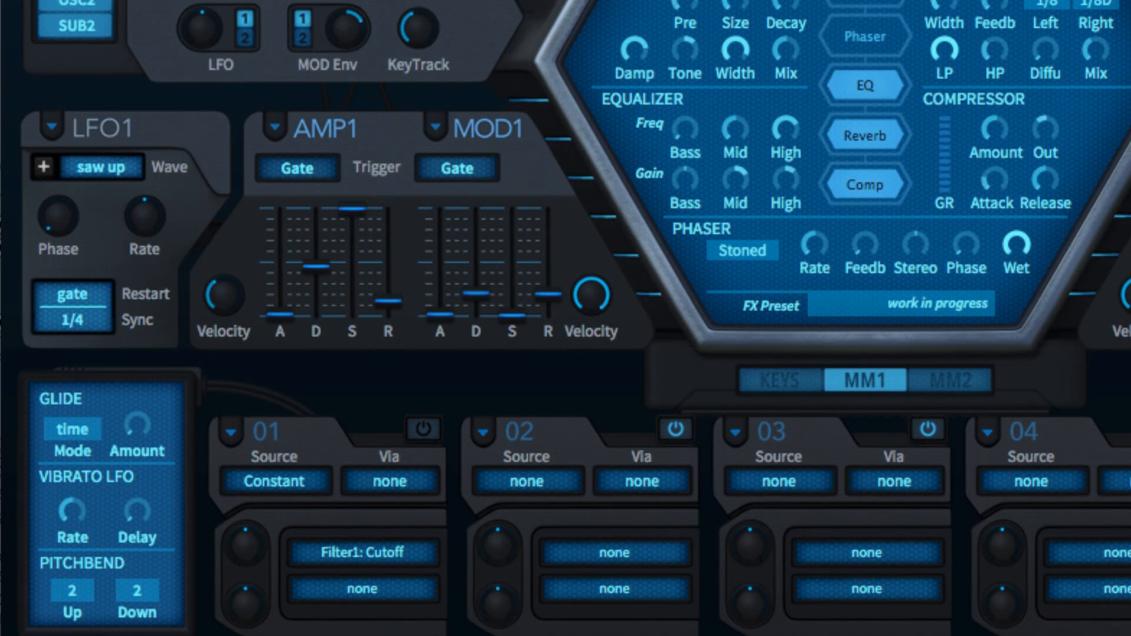
{"action": "mouse_move", "coordinate": [573, 505]}
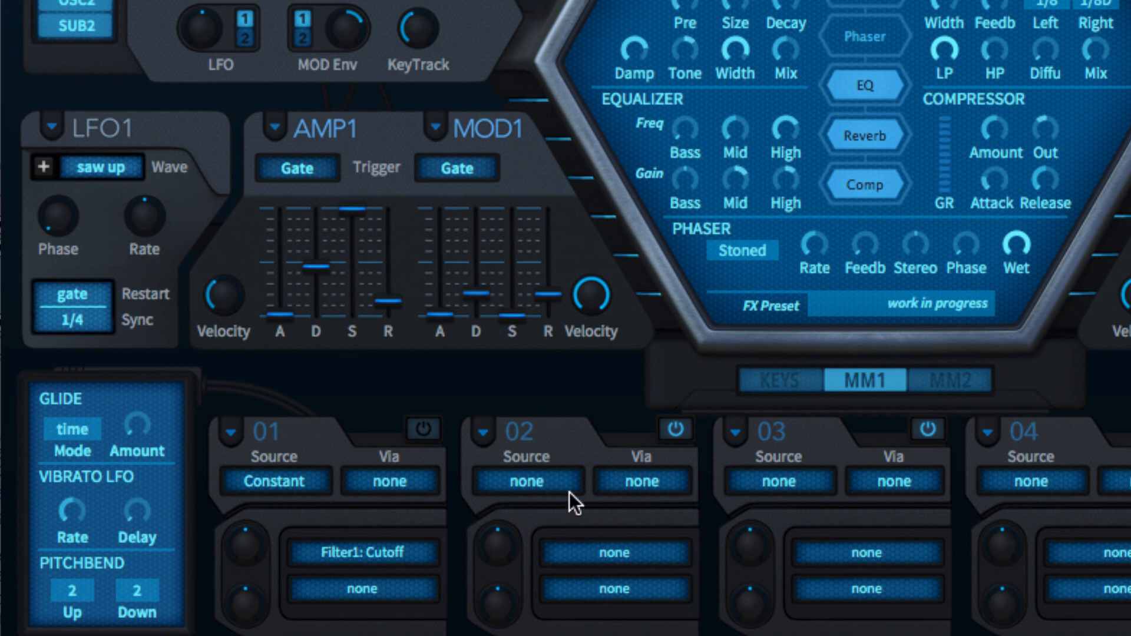
Step: Route LFO1 as slot 02's source to the Osc1 Tune destination
{"action": "left_click", "coordinate": [526, 482]}
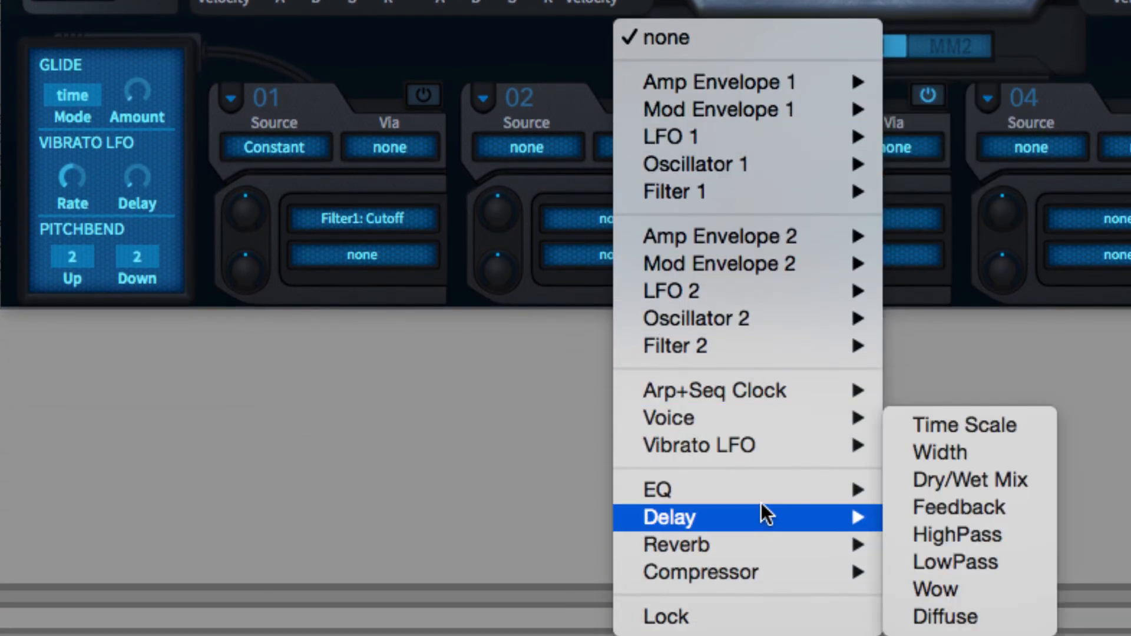
{"action": "mouse_move", "coordinate": [747, 544]}
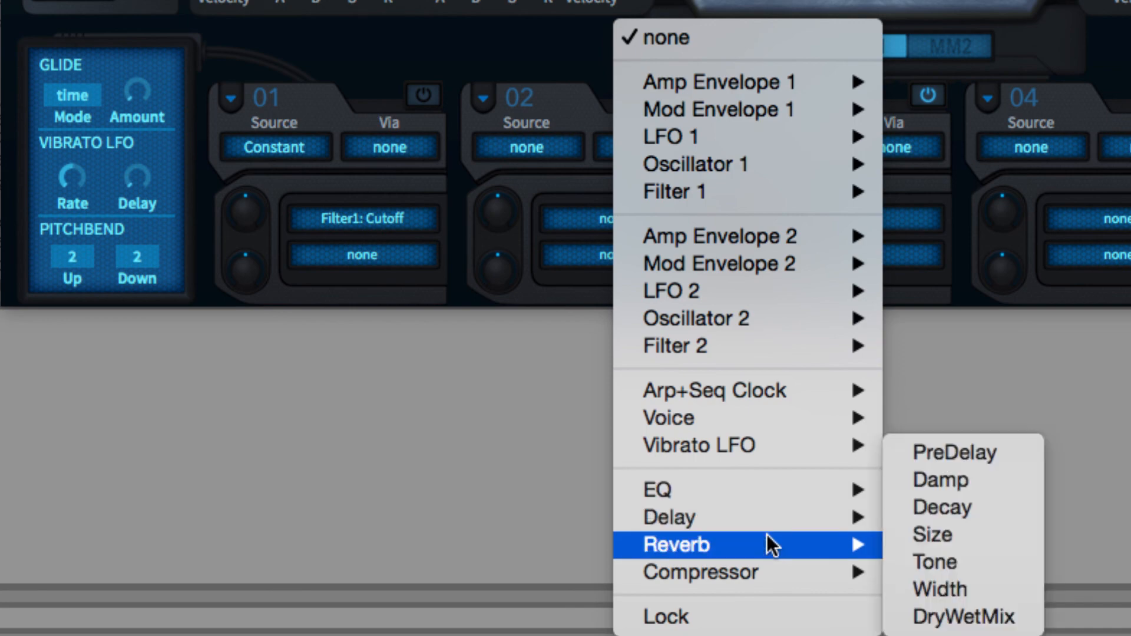
{"action": "mouse_move", "coordinate": [498, 412]}
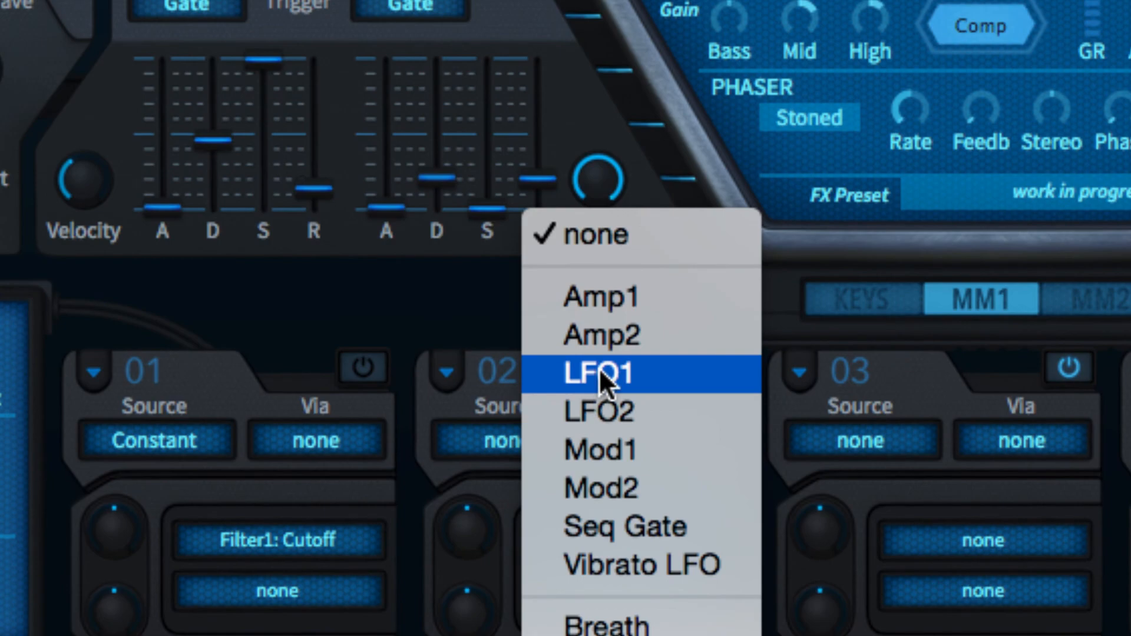
{"action": "left_click", "coordinate": [613, 375]}
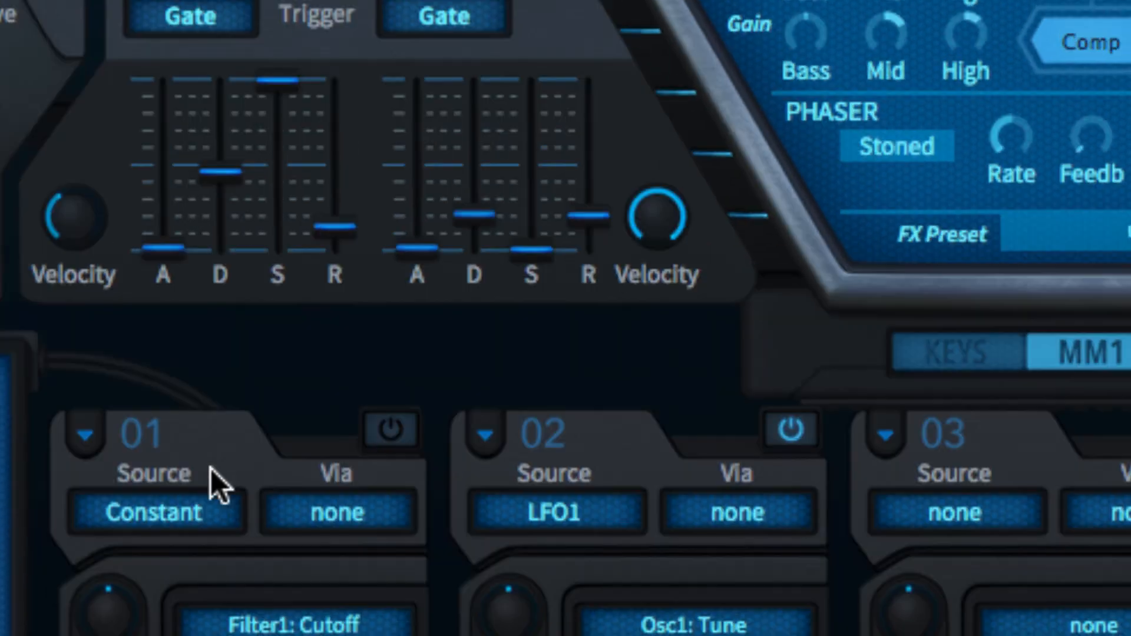
{"action": "scroll", "scroll_direction": "down", "scroll_amount": 3}
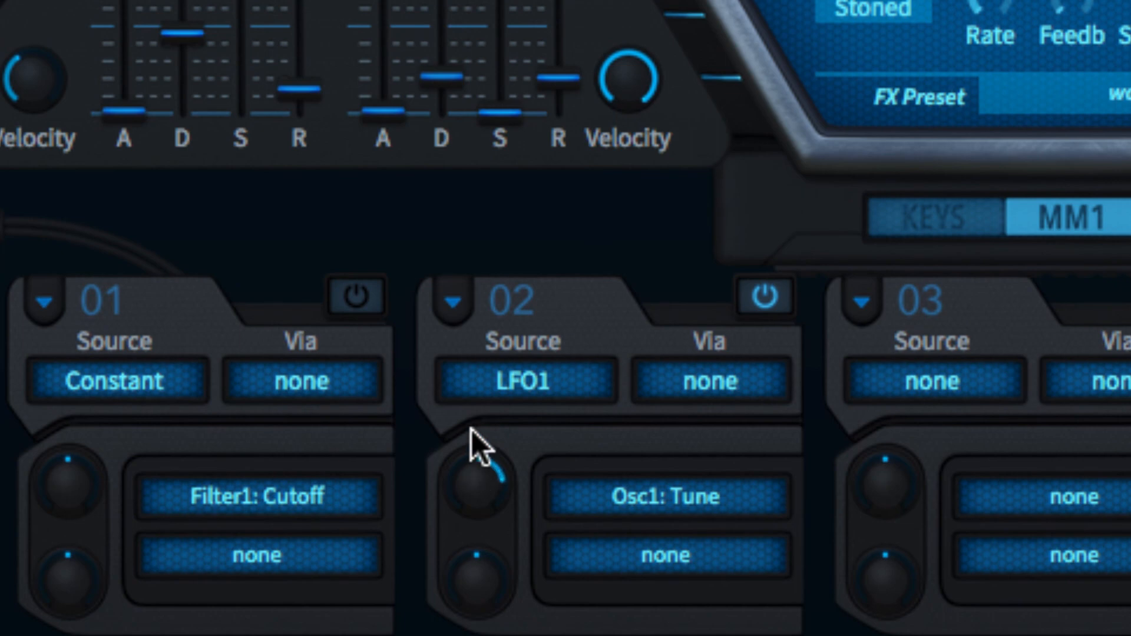
{"action": "mouse_move", "coordinate": [491, 462]}
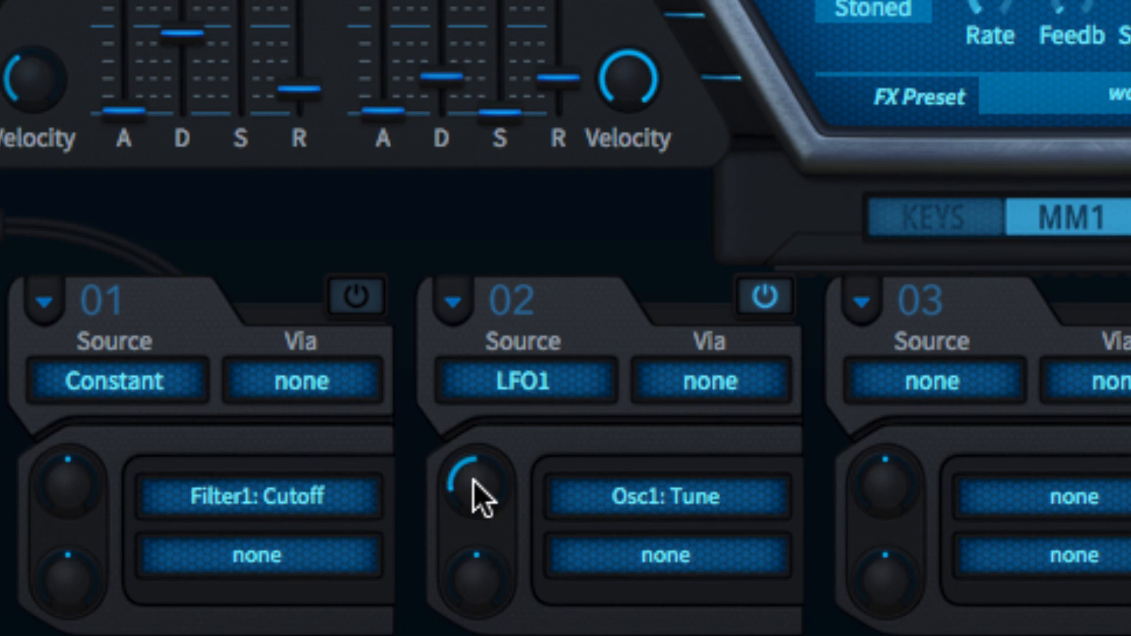
{"action": "mouse_move", "coordinate": [617, 505]}
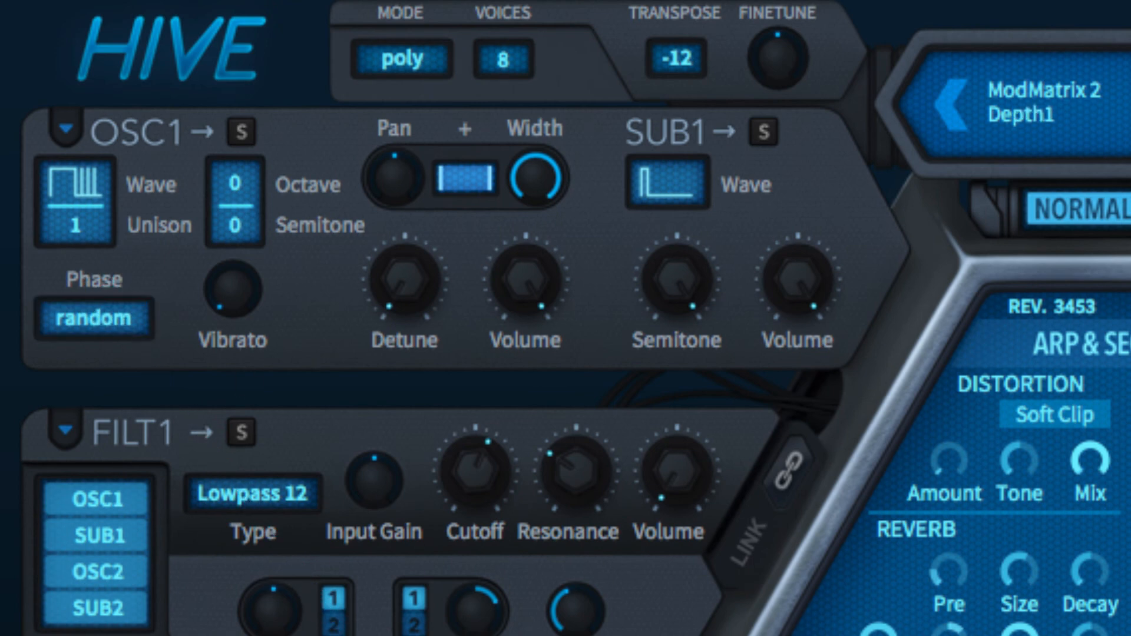
{"action": "mouse_move", "coordinate": [289, 588]}
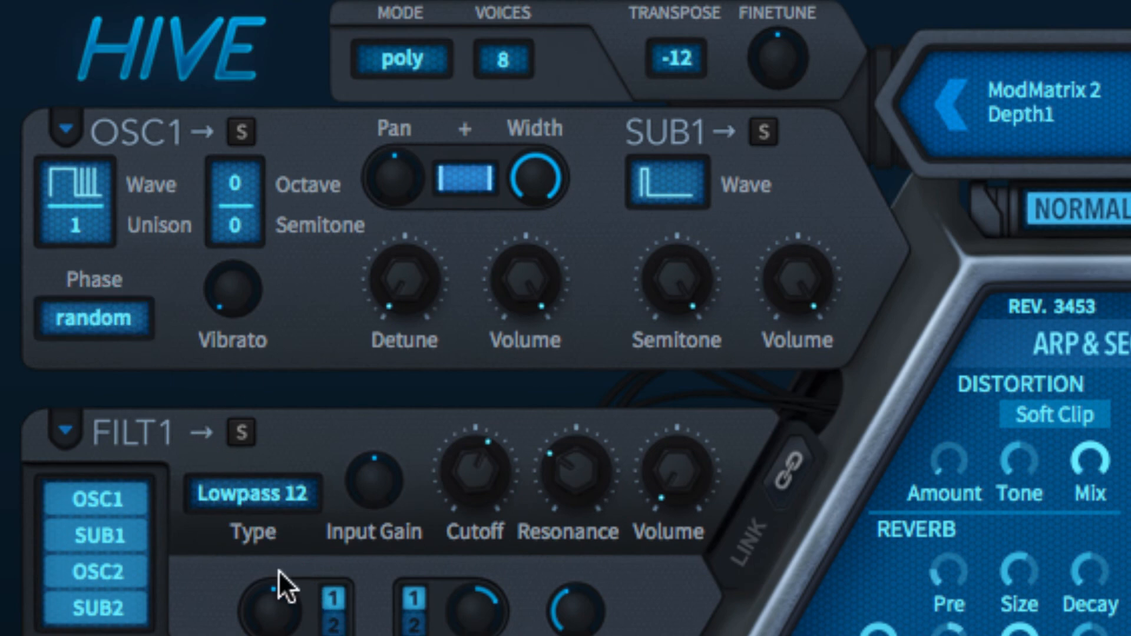
Step: Scroll to the LFO1 panel and change its sync rate to 1/32
{"action": "scroll", "scroll_direction": "down", "scroll_amount": 3}
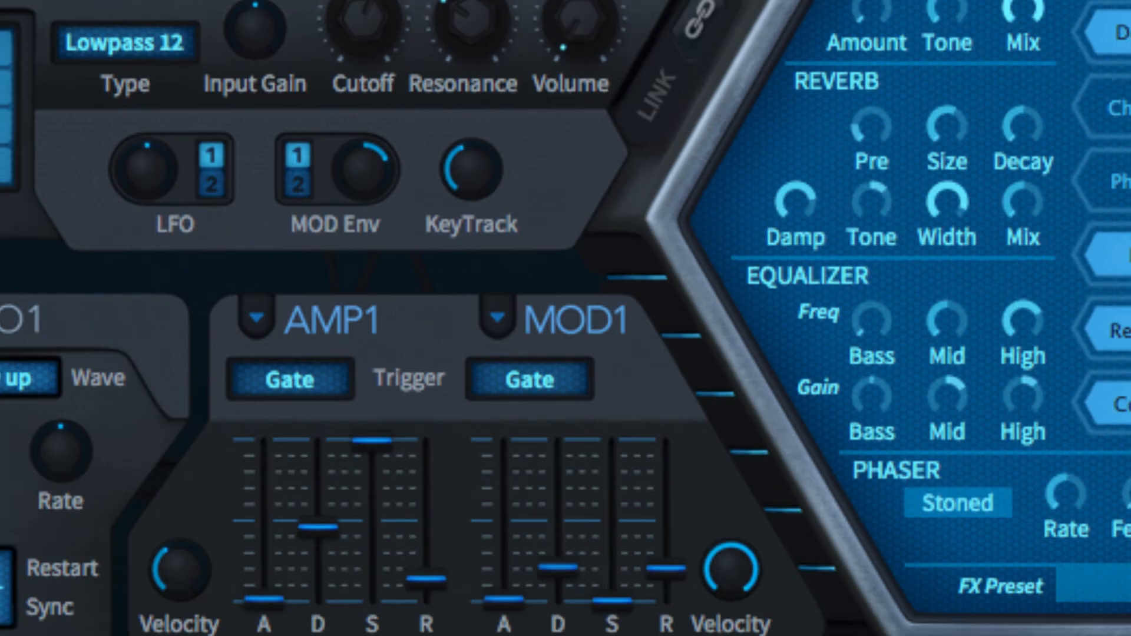
{"action": "scroll", "scroll_direction": "down", "scroll_amount": 3}
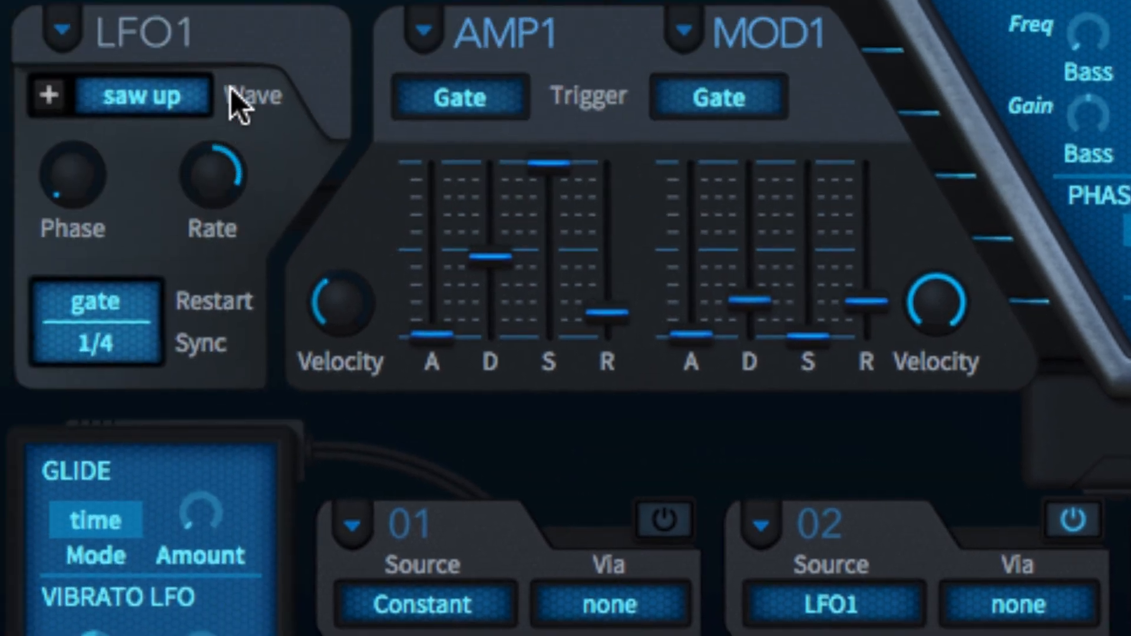
{"action": "left_click", "coordinate": [96, 339]}
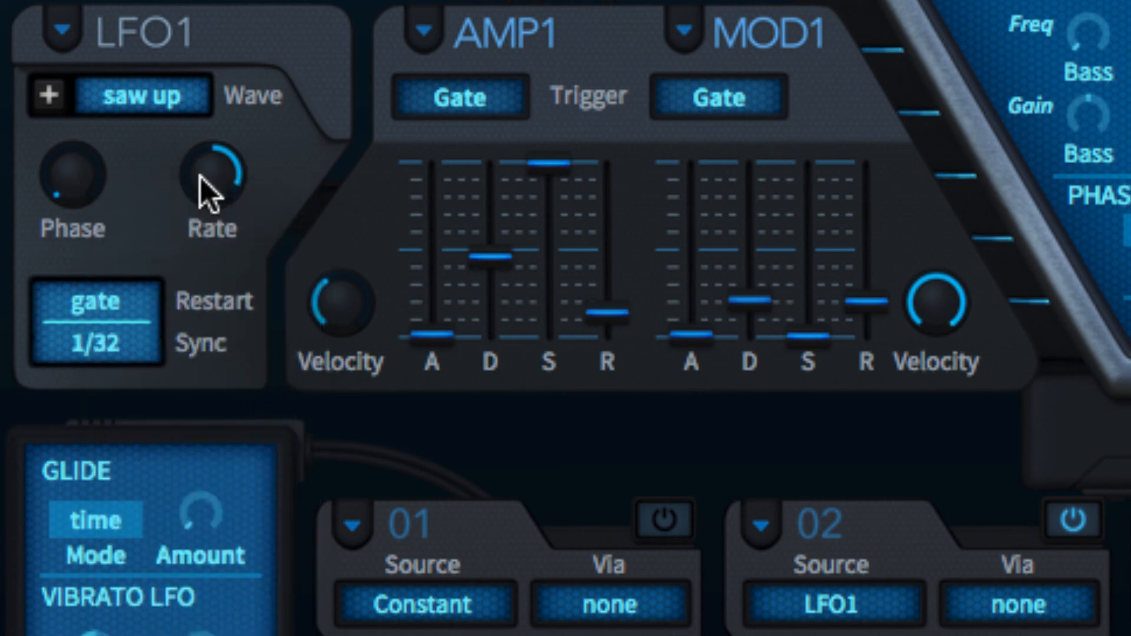
{"action": "mouse_move", "coordinate": [404, 184]}
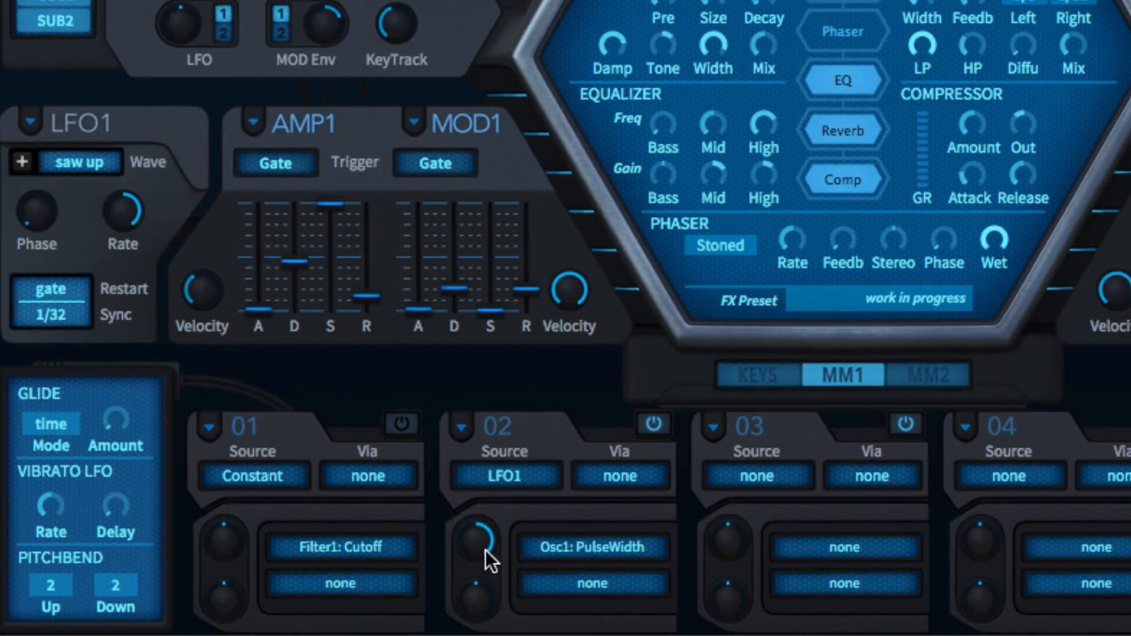
{"action": "mouse_move", "coordinate": [588, 556]}
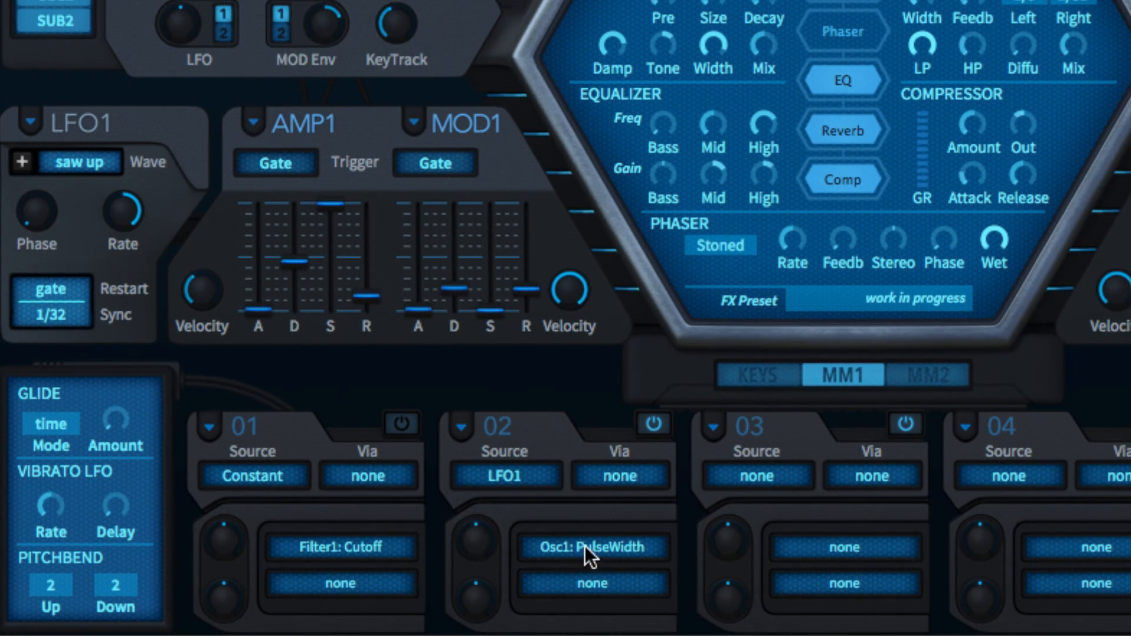
Step: Return LFO1 sync to 1/4 and send slot 02's modulation to Delay Wow
{"action": "left_click", "coordinate": [592, 547]}
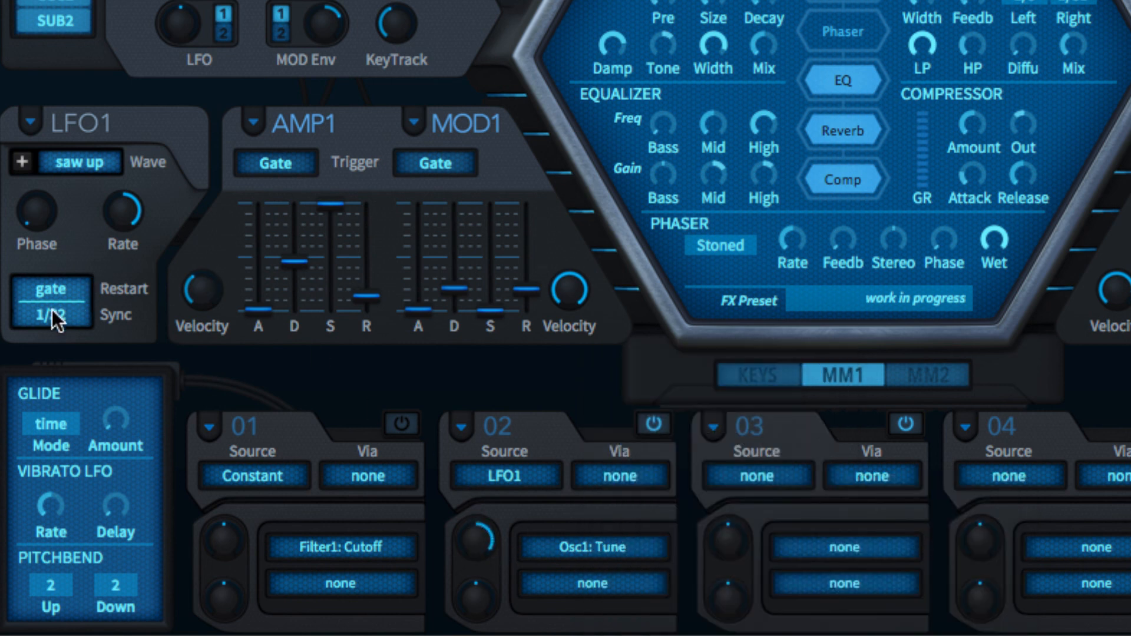
{"action": "left_click", "coordinate": [51, 315]}
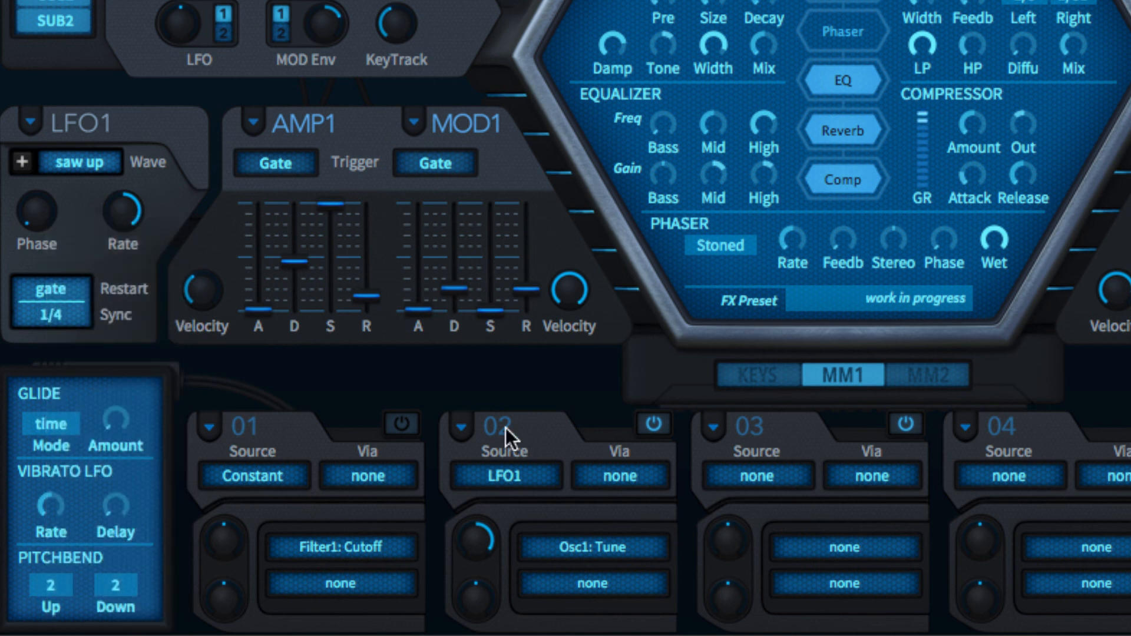
{"action": "mouse_move", "coordinate": [581, 465]}
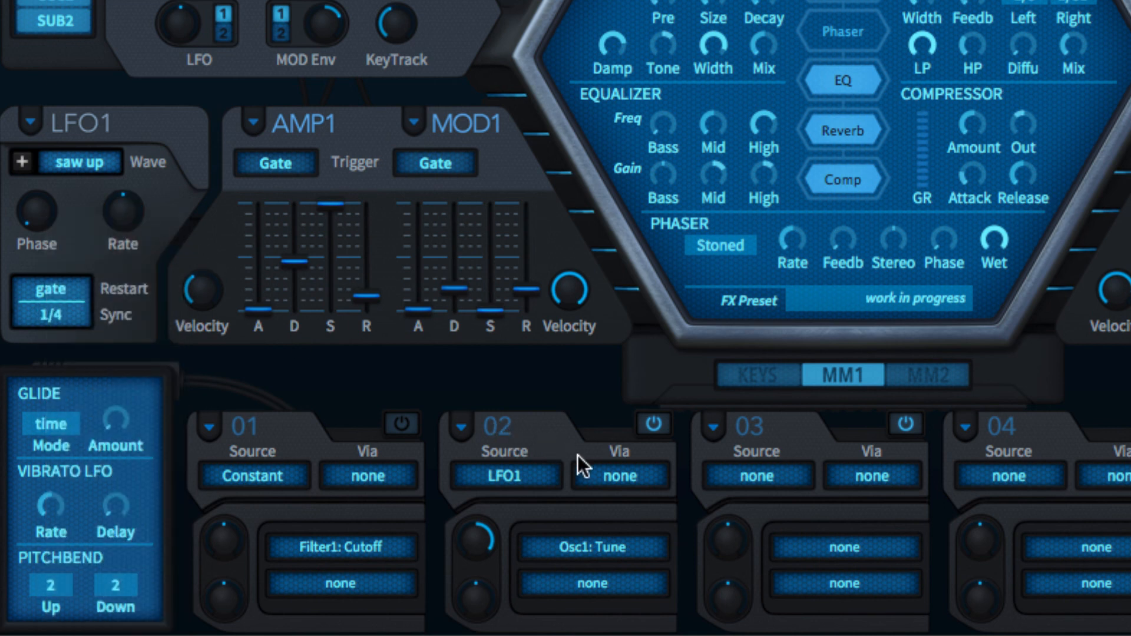
{"action": "mouse_move", "coordinate": [456, 553]}
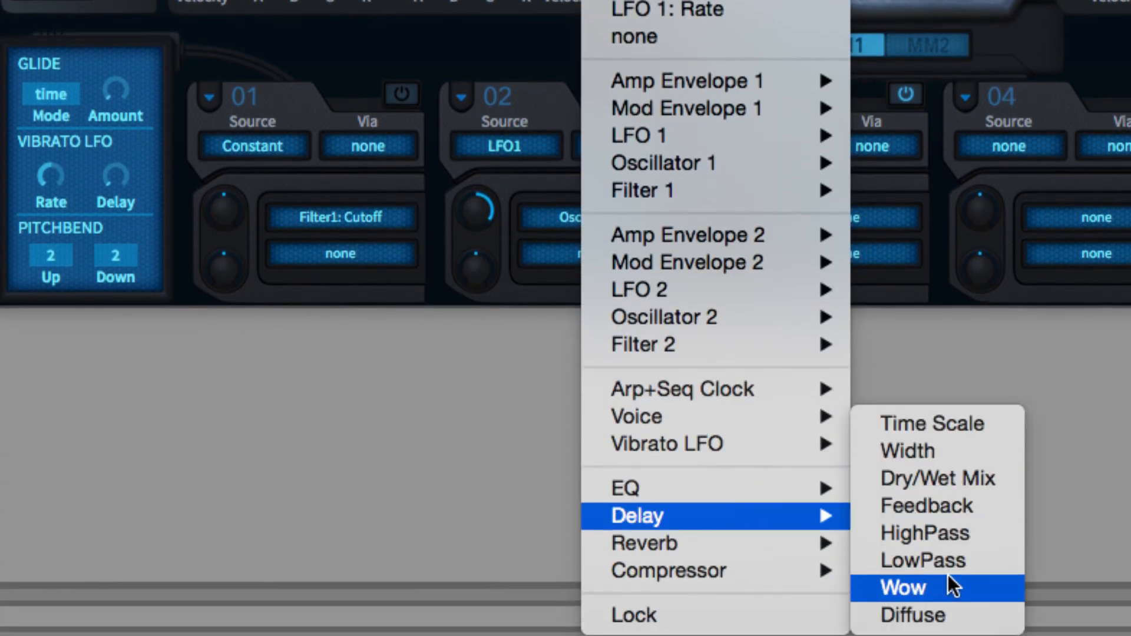
{"action": "left_click", "coordinate": [900, 587]}
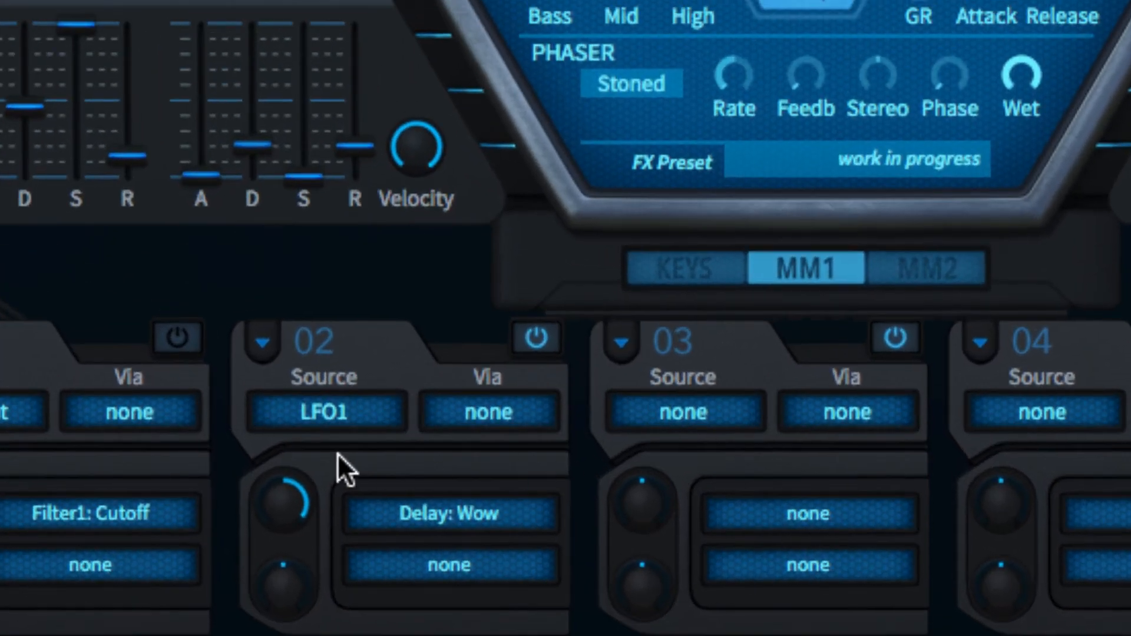